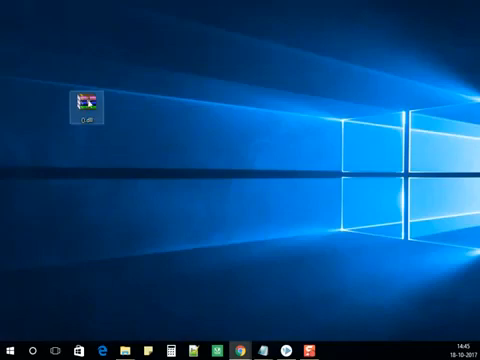
# Extract the zipped DLL archive to a desktop folder using WinRAR's Extract To.
pyautogui.moveTo(82, 100); pyautogui.dragTo(82, 150)
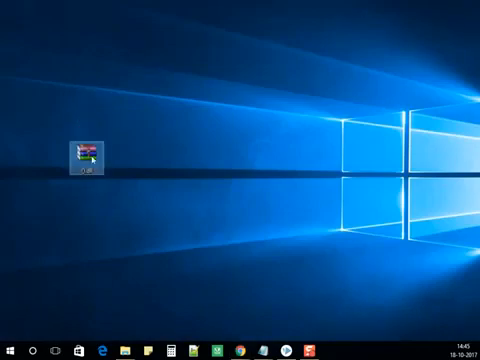
pyautogui.rightClick(85, 152)
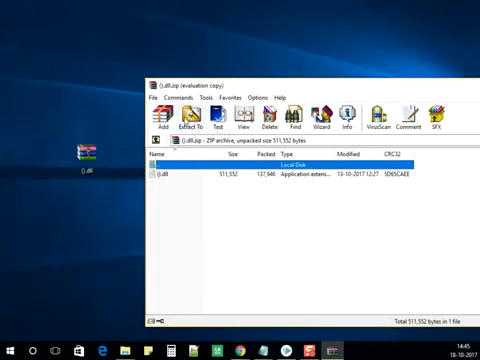
pyautogui.click(185, 115)
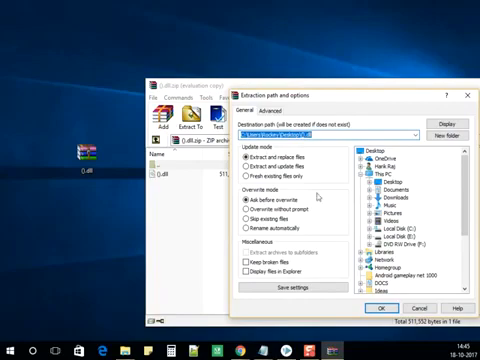
pyautogui.click(378, 306)
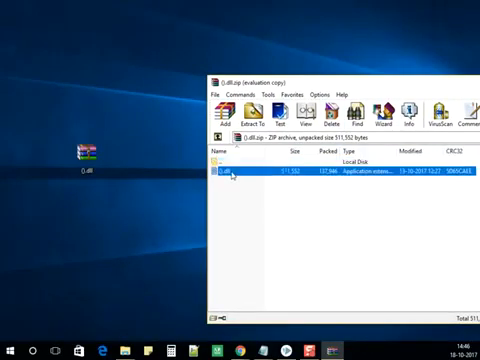
# Close the WinRAR archive window to return to the desktop.
pyautogui.click(240, 178)
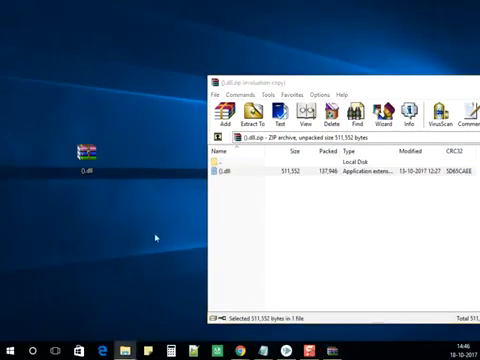
pyautogui.moveTo(62, 119)
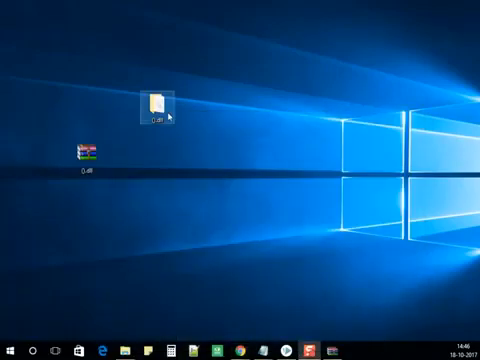
# Open the extracted DLL folder from the desktop in File Explorer.
pyautogui.doubleClick(154, 100)
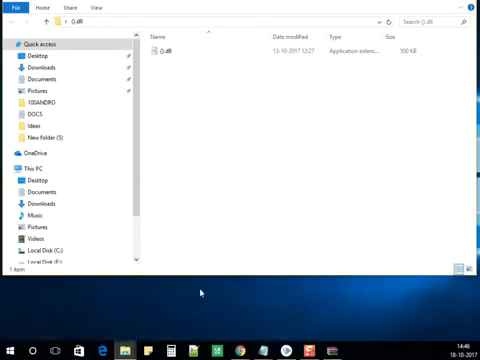
pyautogui.moveTo(200, 293)
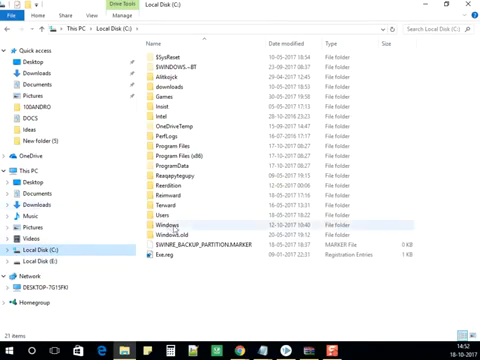
# Browse the Windows folder, then minimize Explorer and right-click the extracted DLL folder.
pyautogui.doubleClick(174, 228)
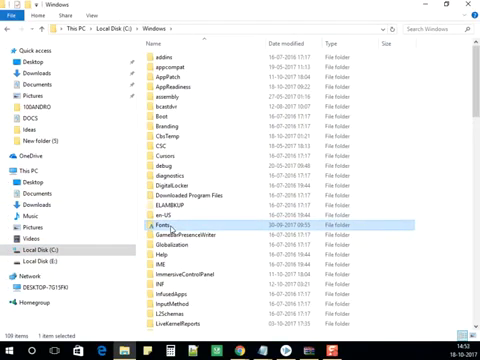
pyautogui.scroll(-3)
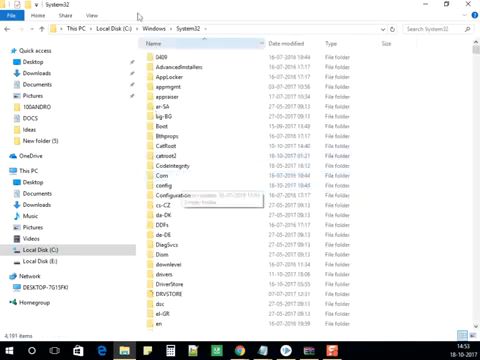
pyautogui.click(447, 10)
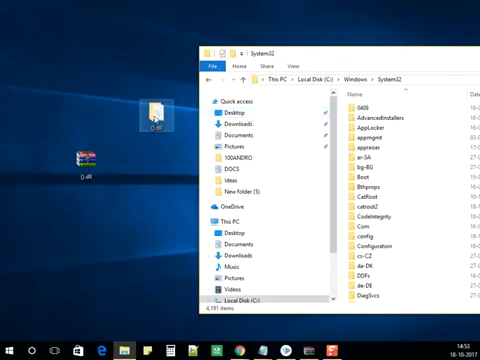
pyautogui.rightClick(155, 62)
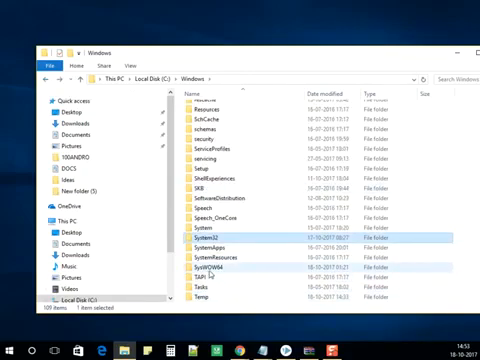
# Copy the DLL into SysWOW64 with administrator permission, then close Explorer.
pyautogui.doubleClick(215, 266)
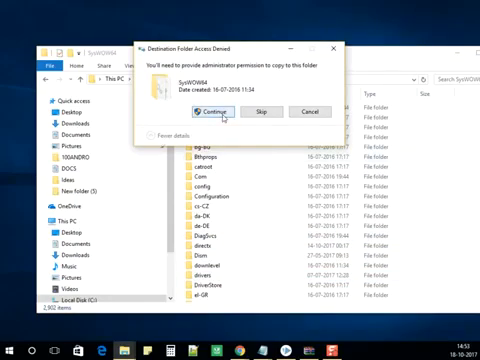
pyautogui.click(211, 111)
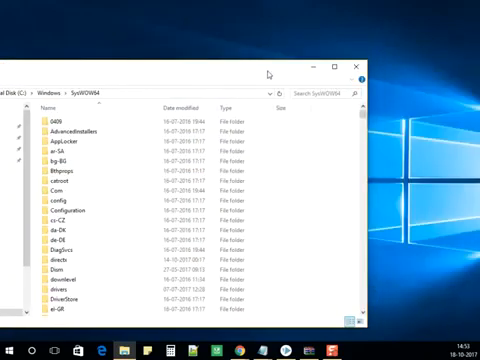
pyautogui.click(356, 66)
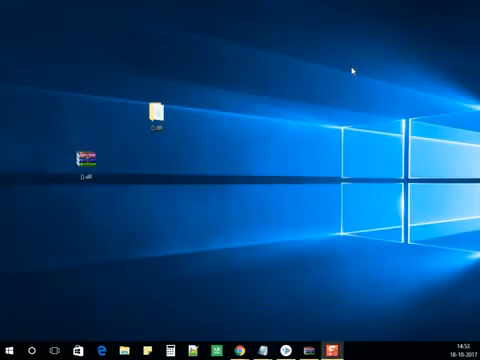
pyautogui.moveTo(358, 68)
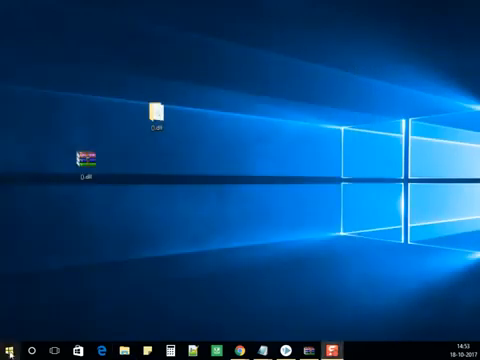